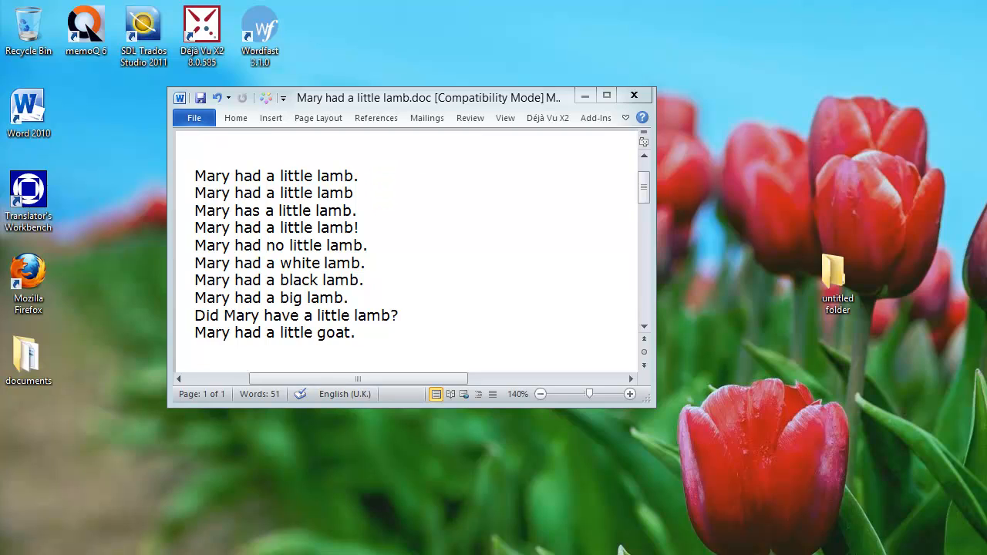
Add Mary had a little lamb.doc to a Tools > Analyse file analysis against Test TM en-fr
{"action": "double_click", "coordinate": [247, 211]}
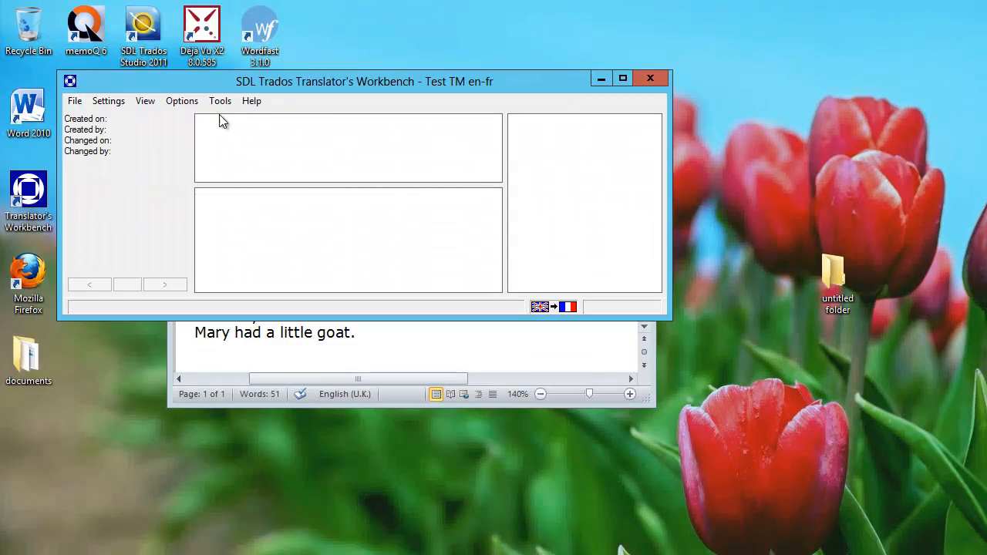
{"action": "left_click", "coordinate": [219, 100]}
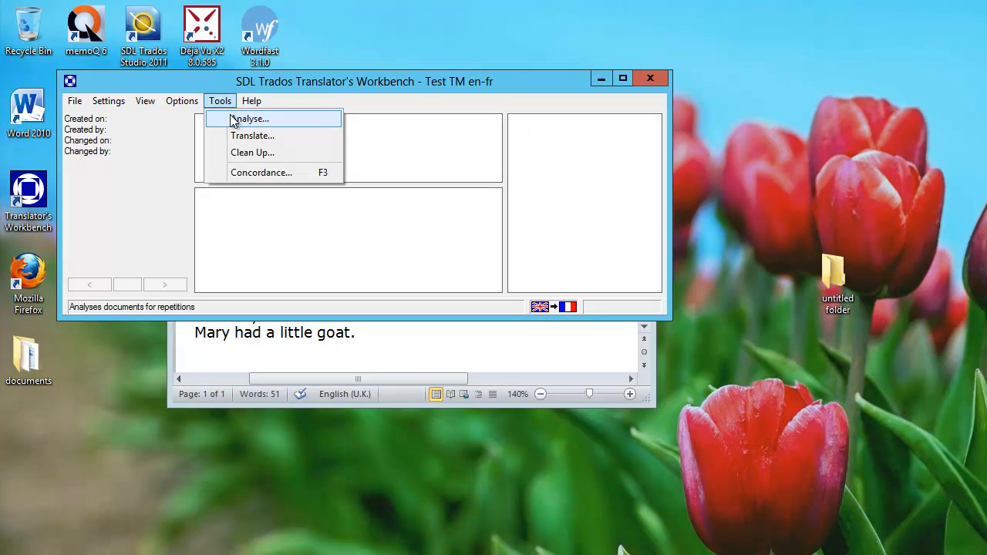
{"action": "left_click", "coordinate": [249, 118]}
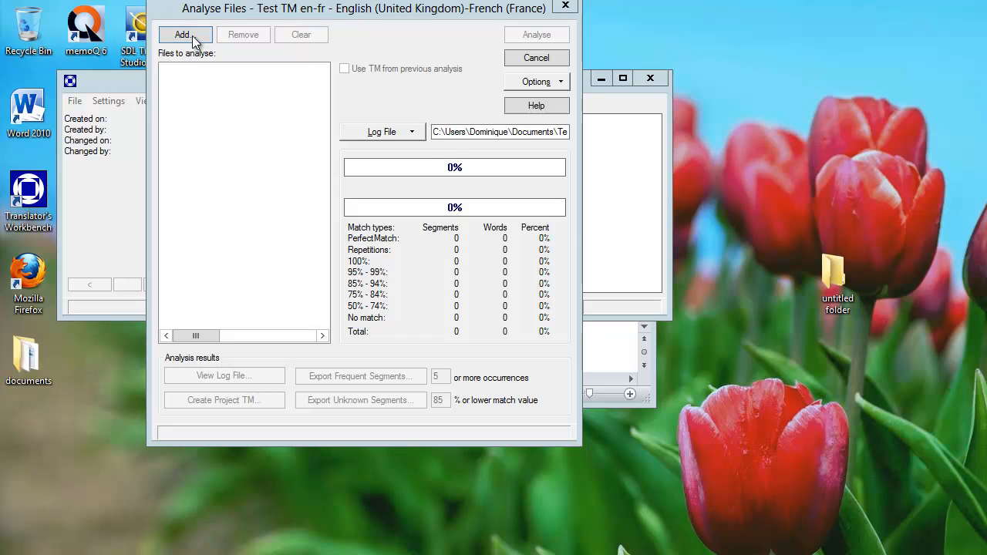
{"action": "left_click", "coordinate": [184, 34]}
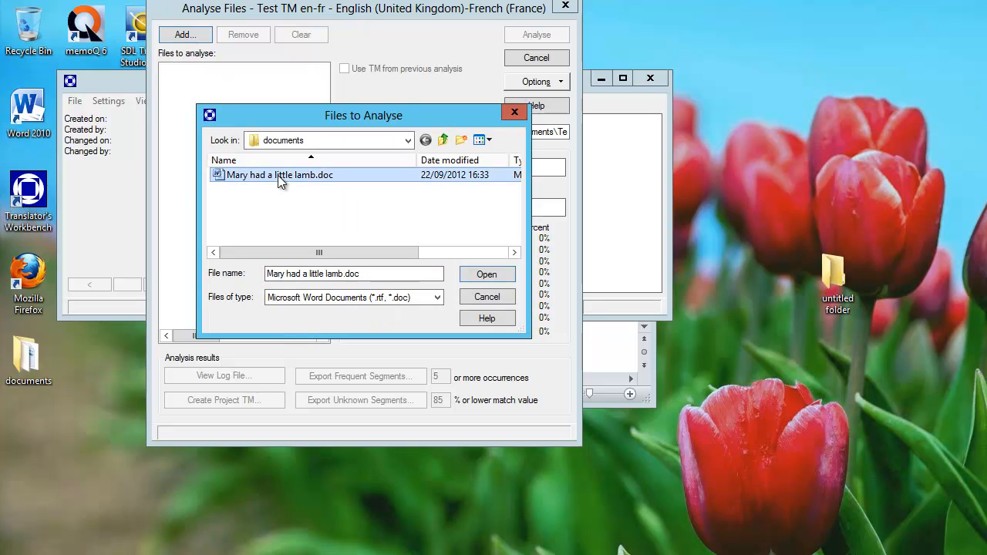
{"action": "left_click", "coordinate": [487, 273]}
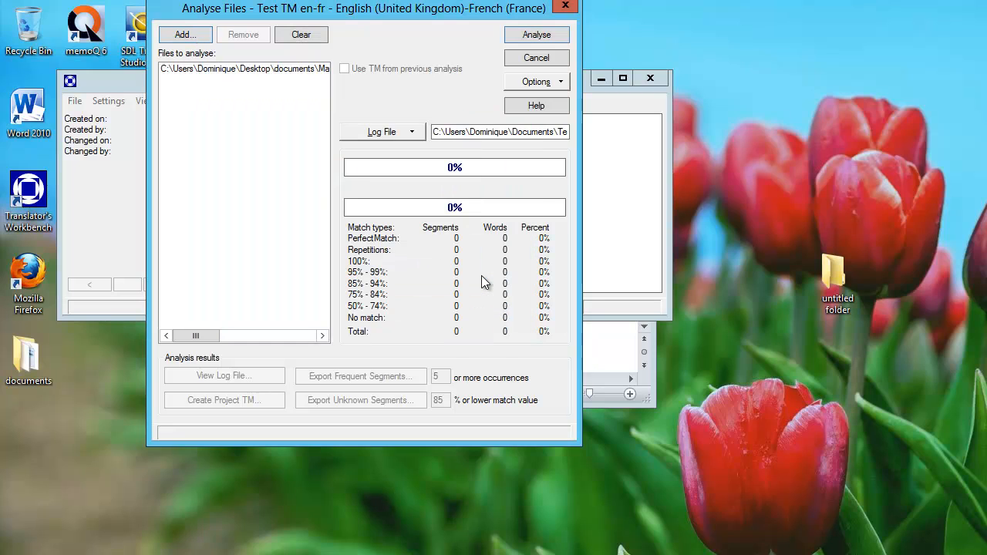
{"action": "left_click", "coordinate": [244, 68]}
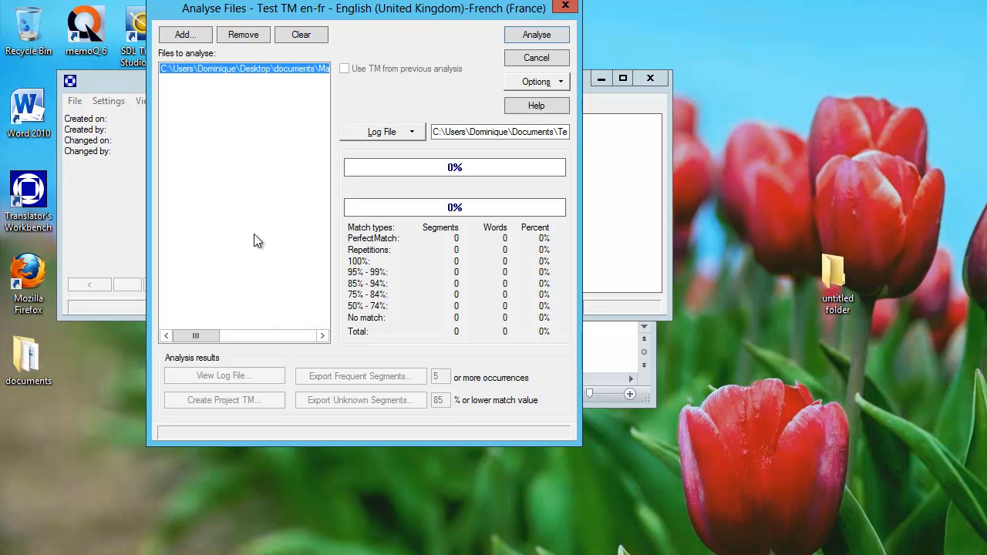
{"action": "mouse_move", "coordinate": [345, 314]}
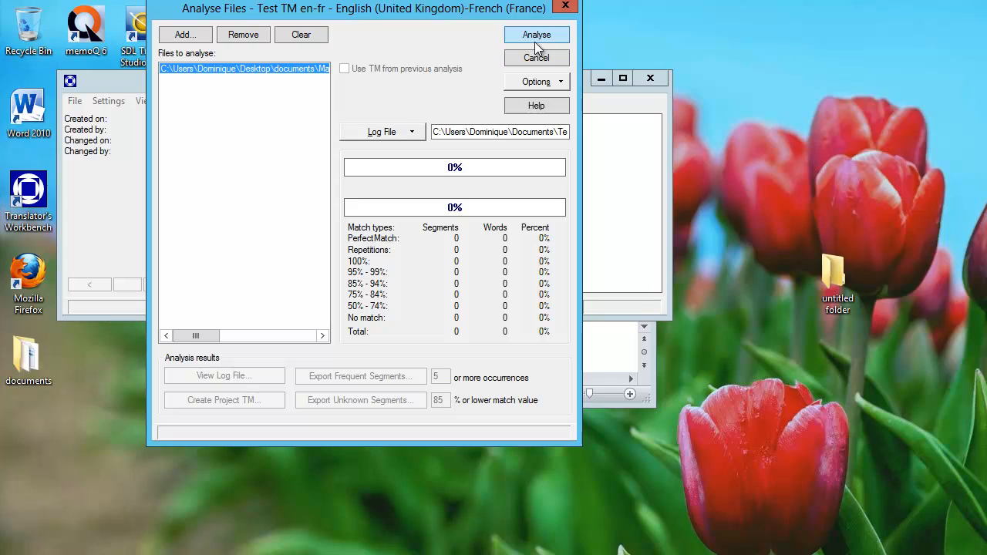
Run the analysis and confirm 10 segments and 51 words show as no match
{"action": "left_click", "coordinate": [536, 34]}
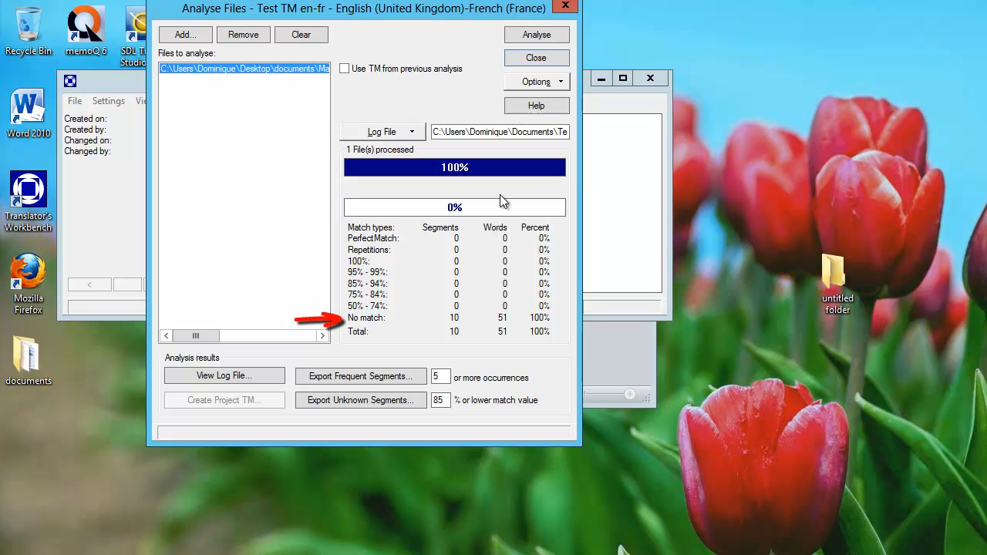
{"action": "mouse_move", "coordinate": [478, 226]}
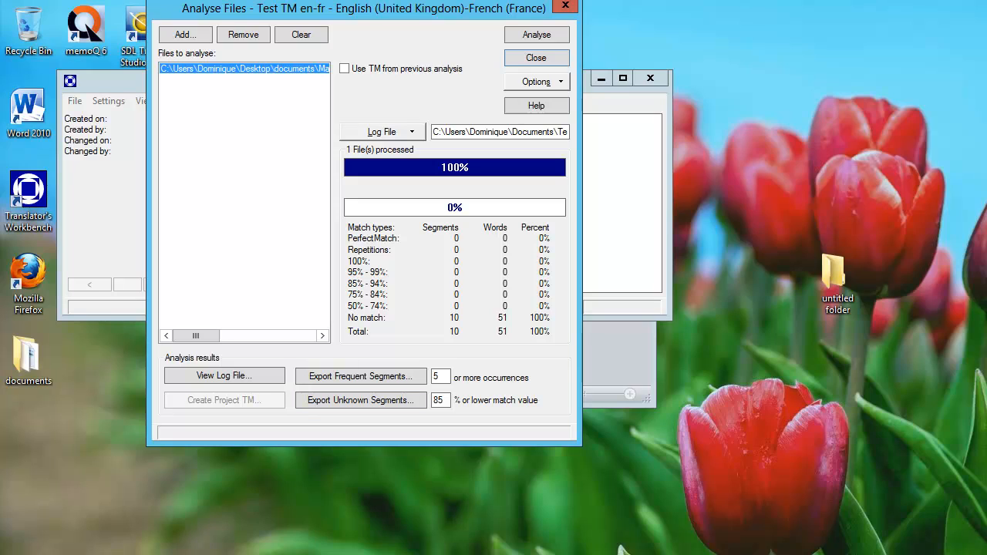
Switch to memoQ's Test project2 en-fr and open Statistics for the lamb document
{"action": "left_click", "coordinate": [535, 57]}
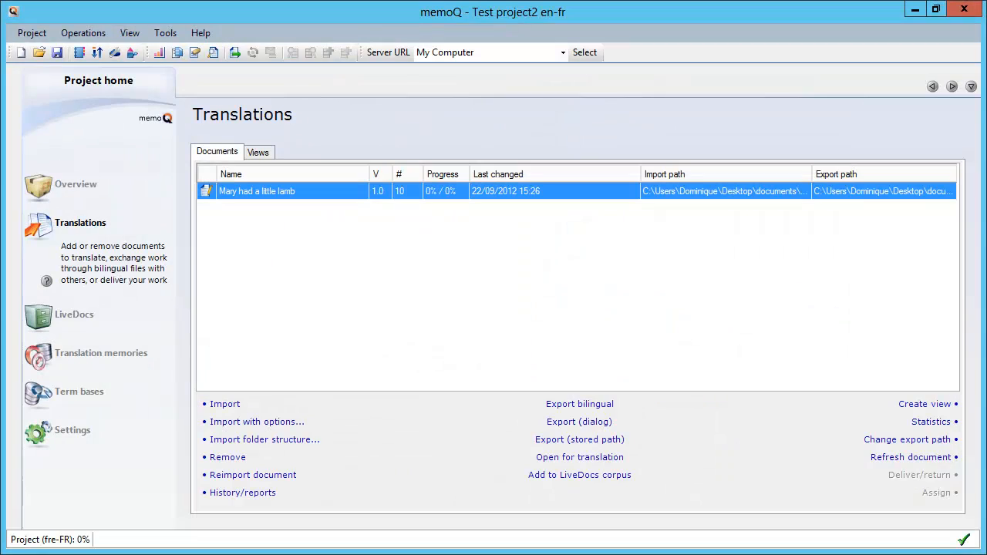
{"action": "mouse_move", "coordinate": [893, 420]}
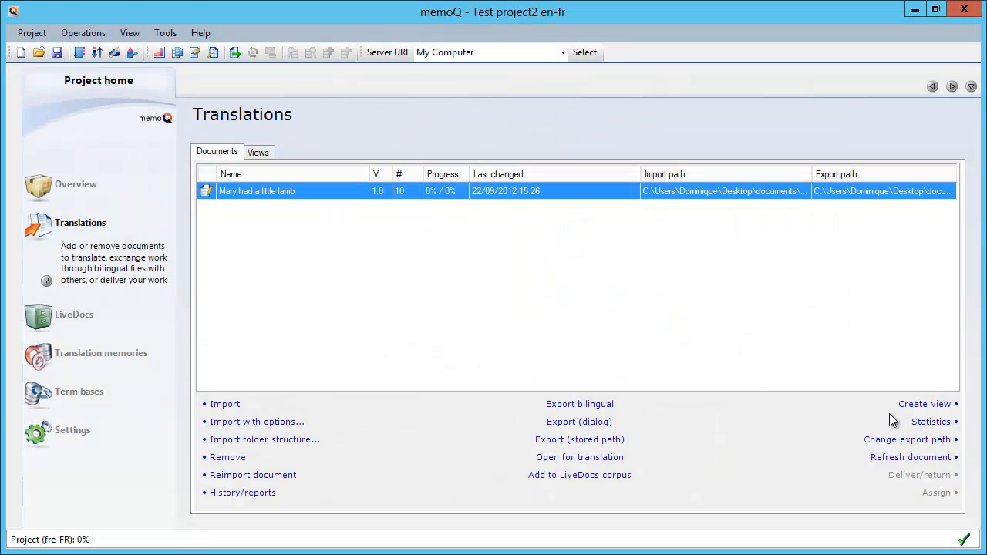
{"action": "mouse_move", "coordinate": [930, 421]}
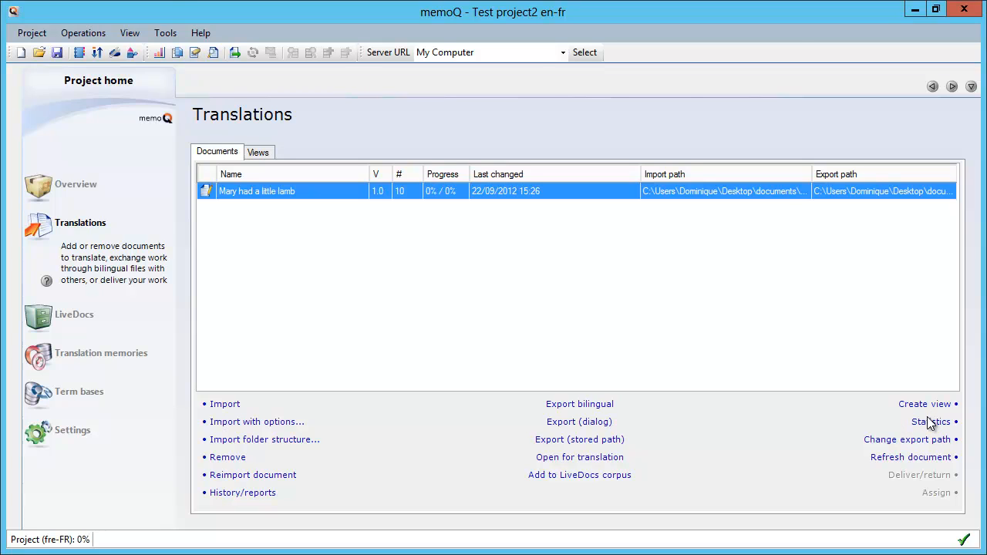
{"action": "left_click", "coordinate": [929, 421]}
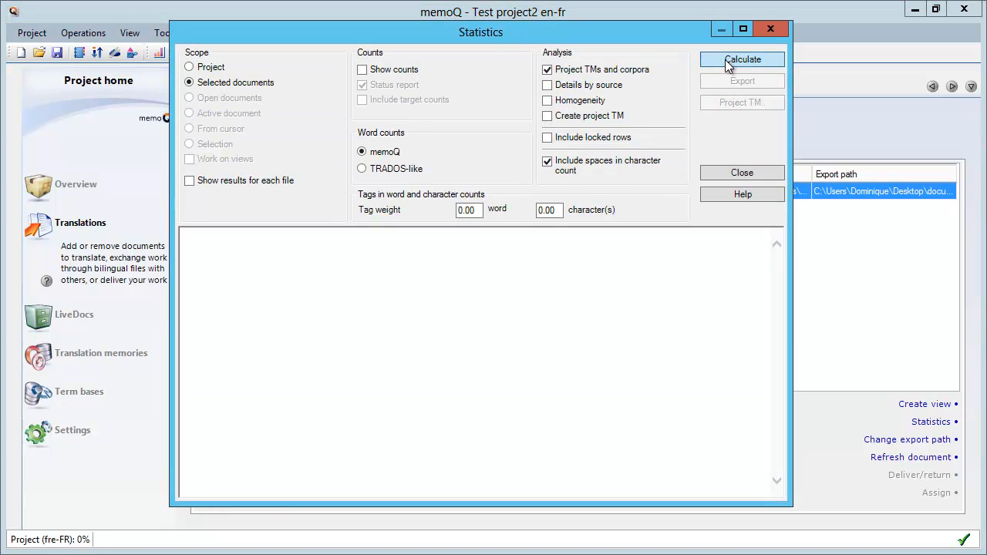
Calculate statistics showing 10 segments and 51 words as no match, then enable Homogeneity
{"action": "left_click", "coordinate": [741, 59]}
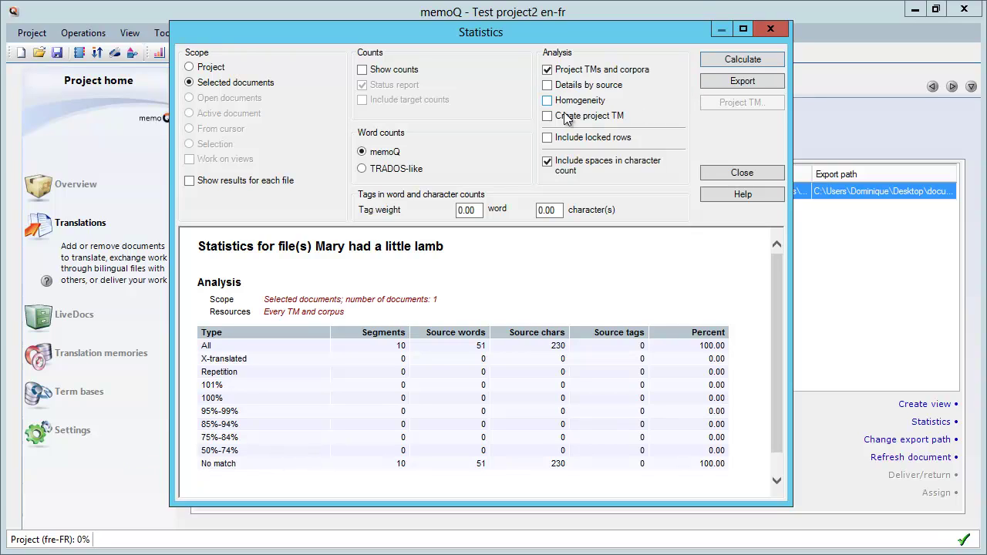
{"action": "left_click", "coordinate": [548, 100]}
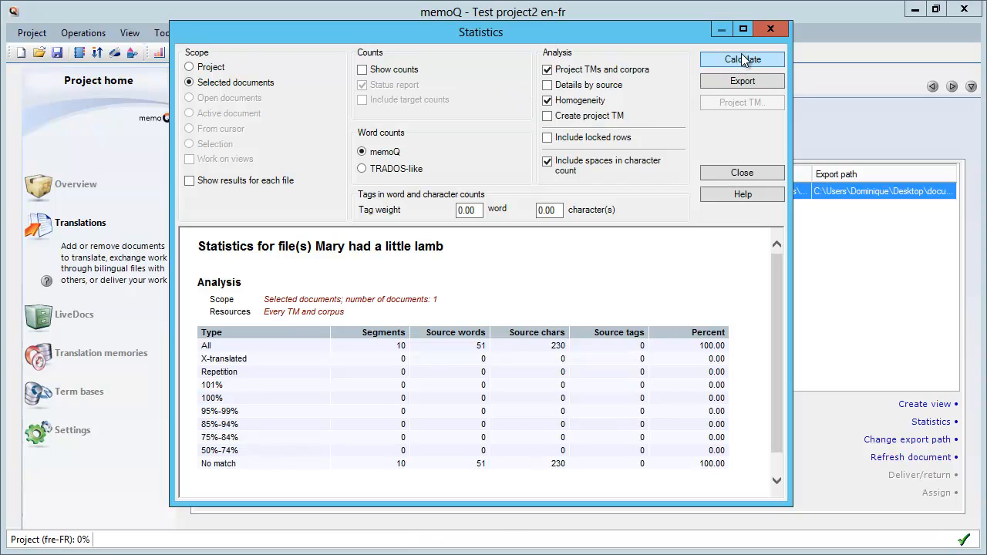
Recalculate with homogeneity: 2 segments at 95%-99%, 1 at 75%-84%, 6 at 50%-74%
{"action": "left_click", "coordinate": [741, 60]}
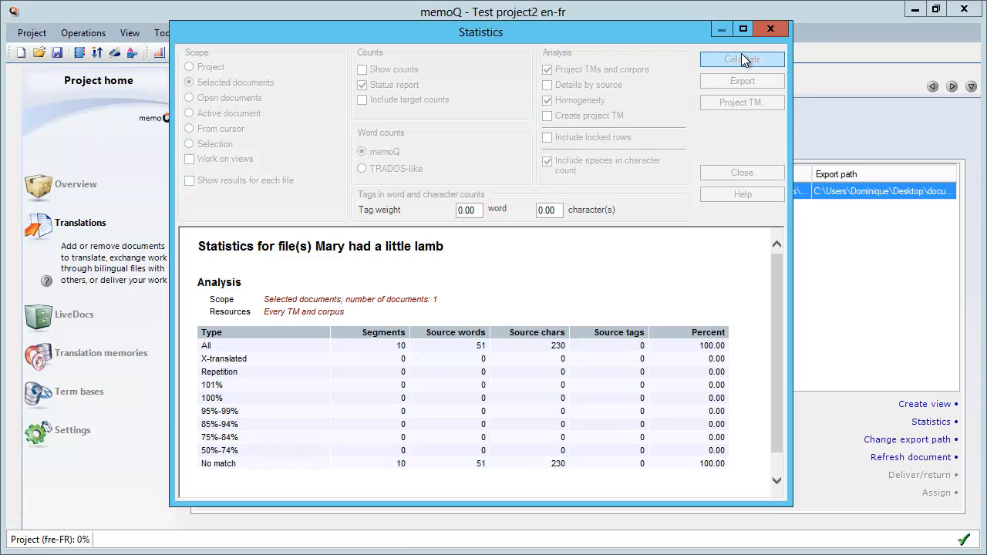
{"action": "left_click", "coordinate": [740, 60]}
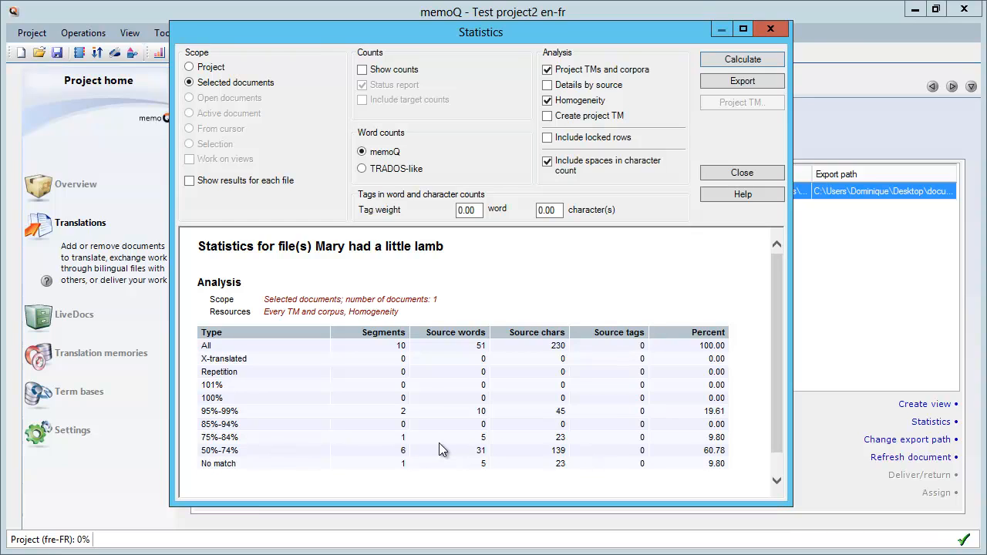
{"action": "mouse_move", "coordinate": [432, 423]}
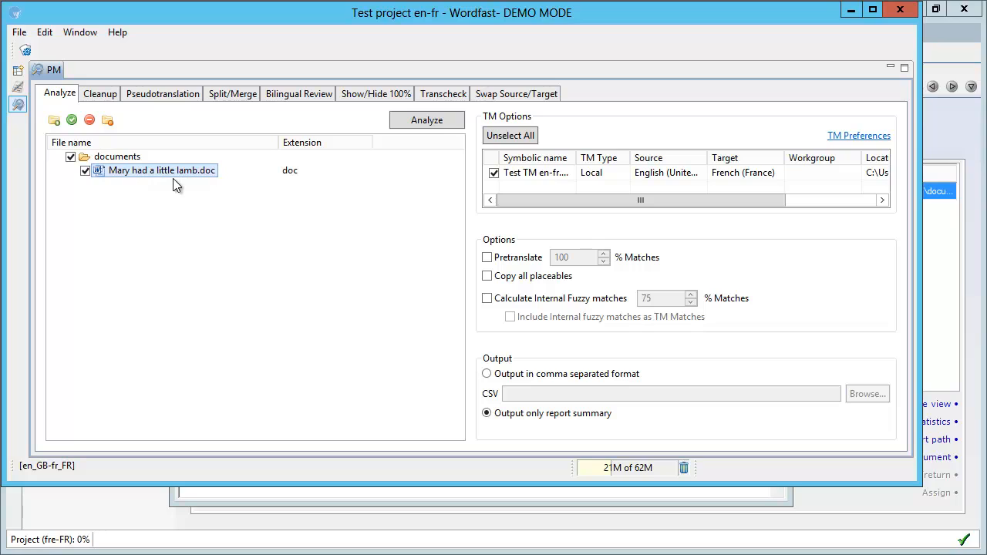
{"action": "mouse_move", "coordinate": [406, 173]}
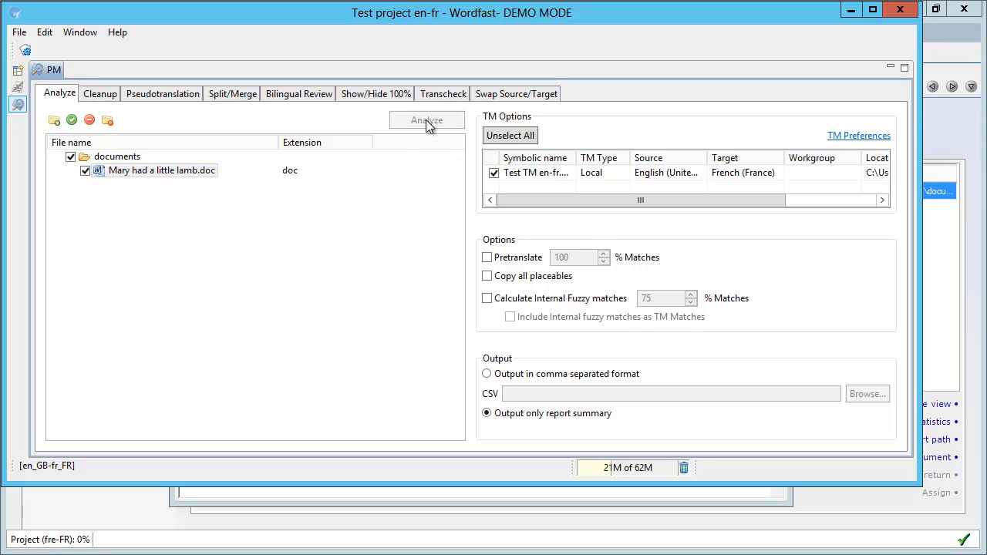
Analyze the lamb document, see 10 segments and 51 words as no match, and dismiss the report
{"action": "left_click", "coordinate": [426, 120]}
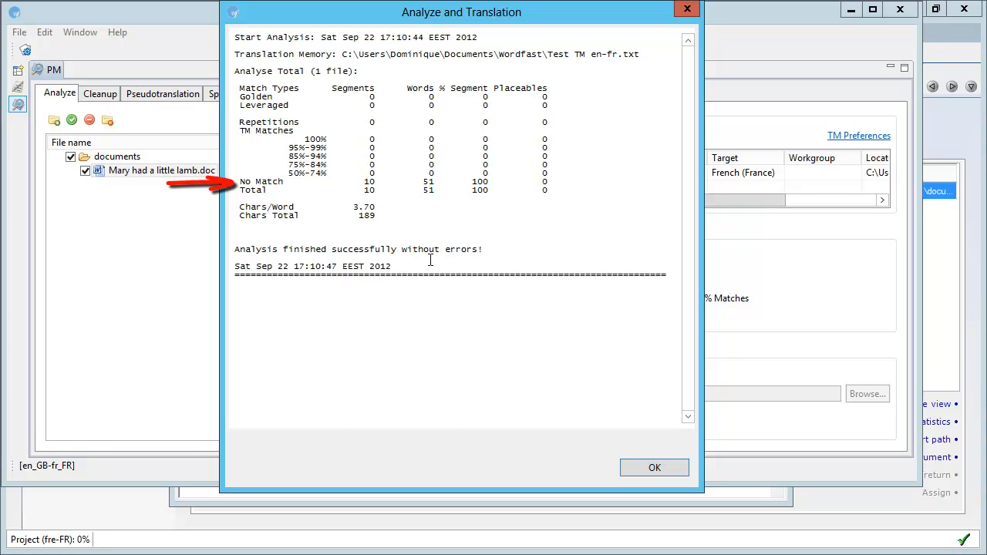
{"action": "mouse_move", "coordinate": [620, 469]}
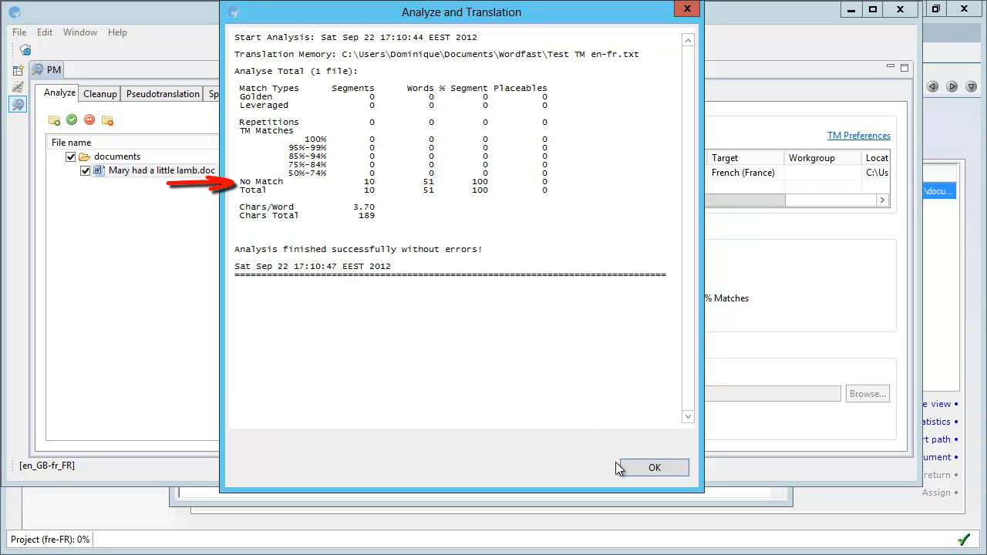
{"action": "left_click", "coordinate": [654, 467]}
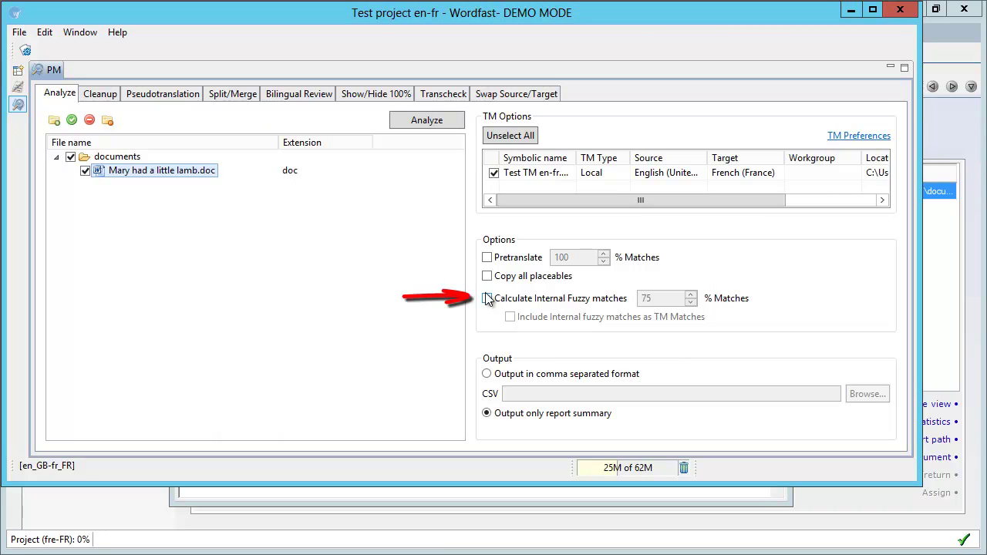
Enable Calculate Internal Fuzzy matches with a 50% threshold and start the analysis
{"action": "left_click", "coordinate": [487, 298]}
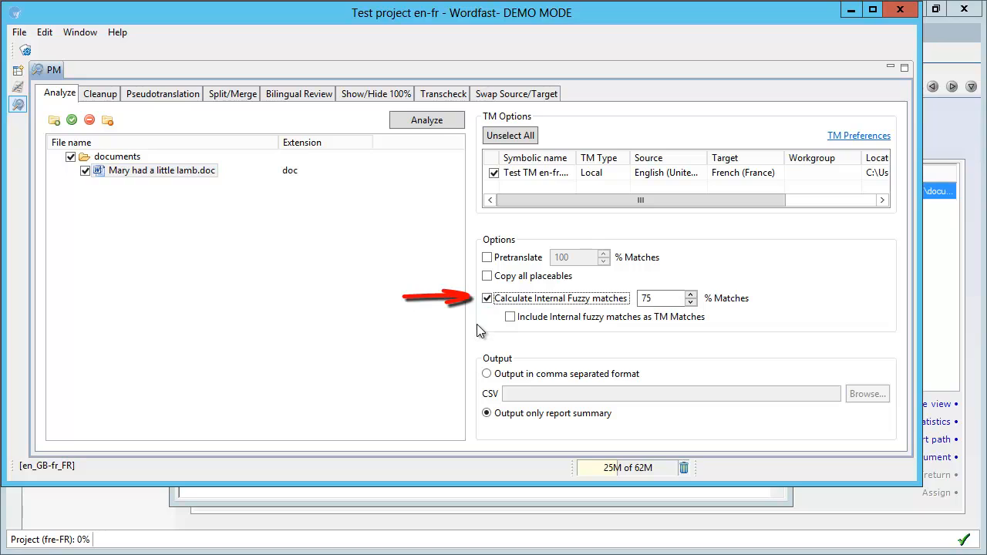
{"action": "left_click", "coordinate": [661, 299]}
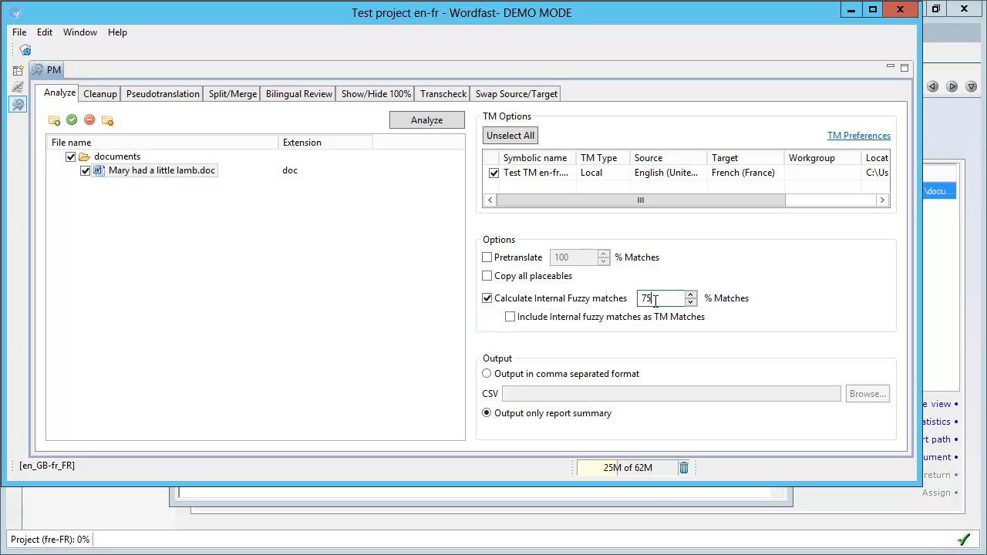
{"action": "type", "text": "5"}
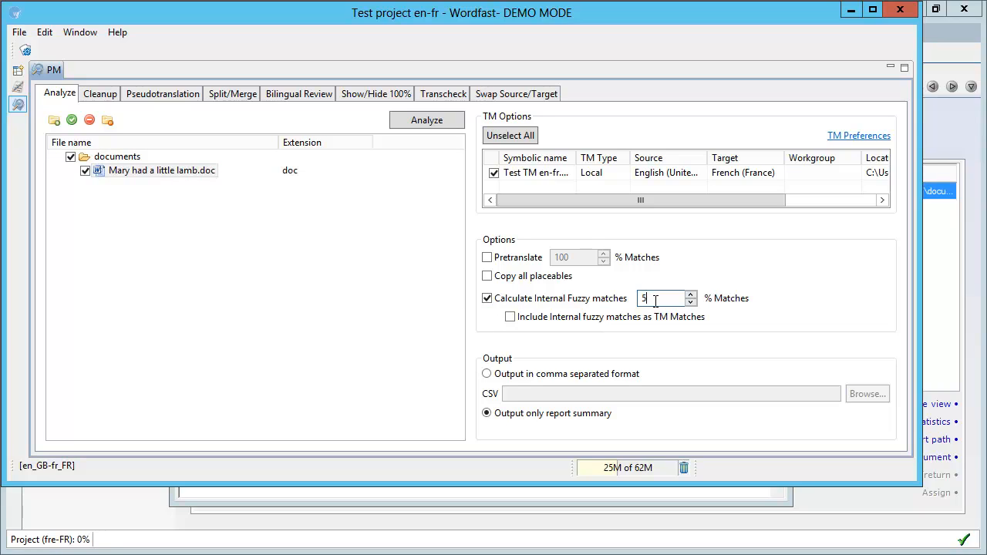
{"action": "type", "text": "0"}
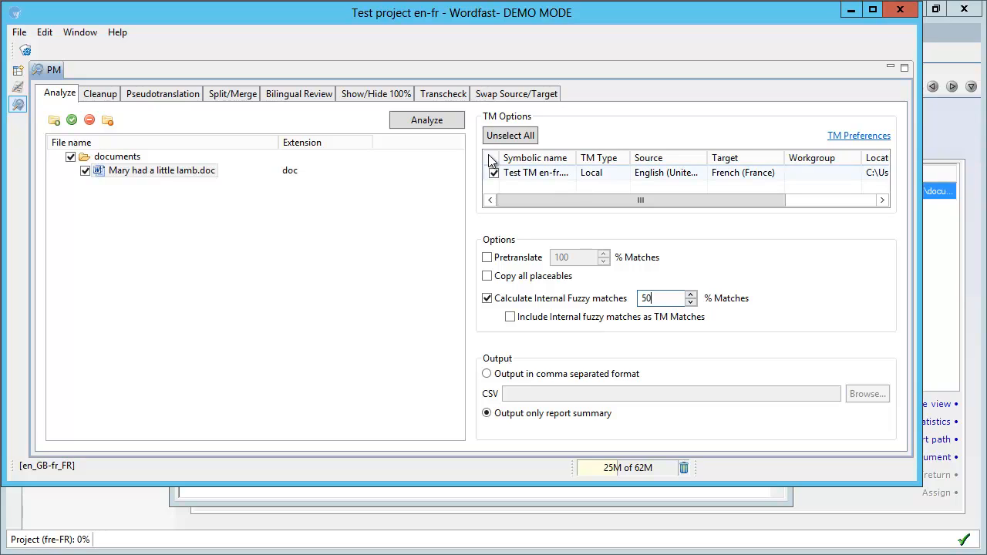
{"action": "left_click", "coordinate": [426, 119]}
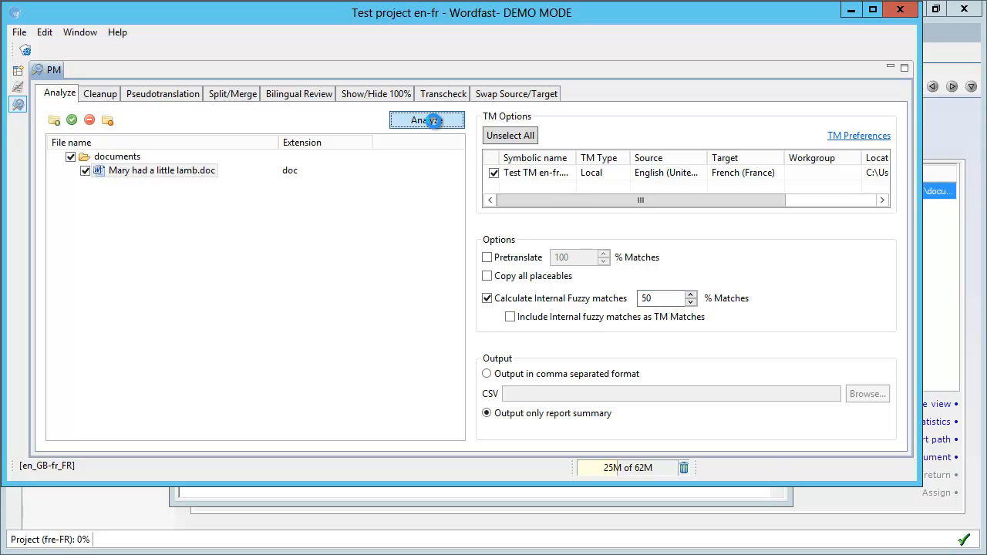
Re-analyze to get internal fuzzies: 2 at 95–99%, 3 at 75–84%, 4 at 50–74%
{"action": "left_click", "coordinate": [426, 121]}
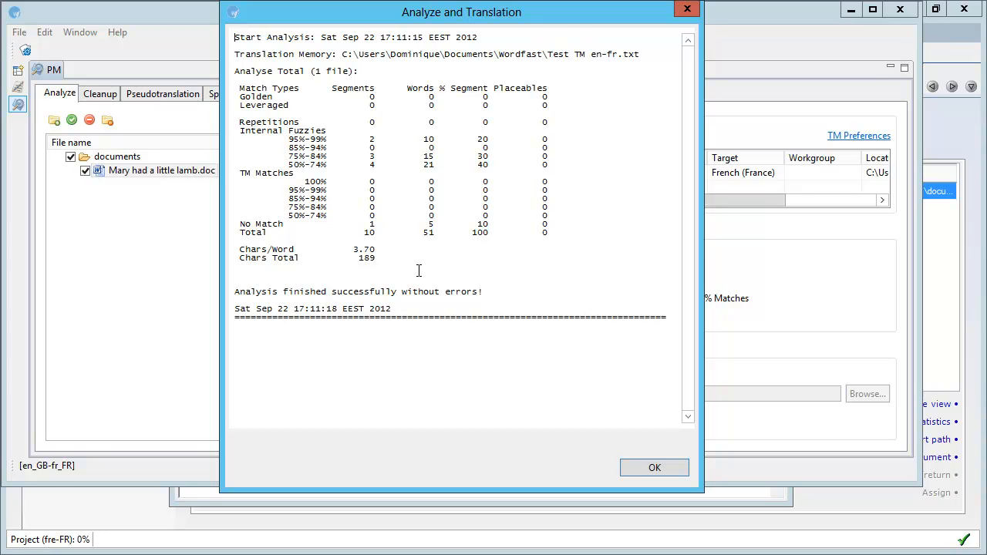
{"action": "mouse_move", "coordinate": [333, 216]}
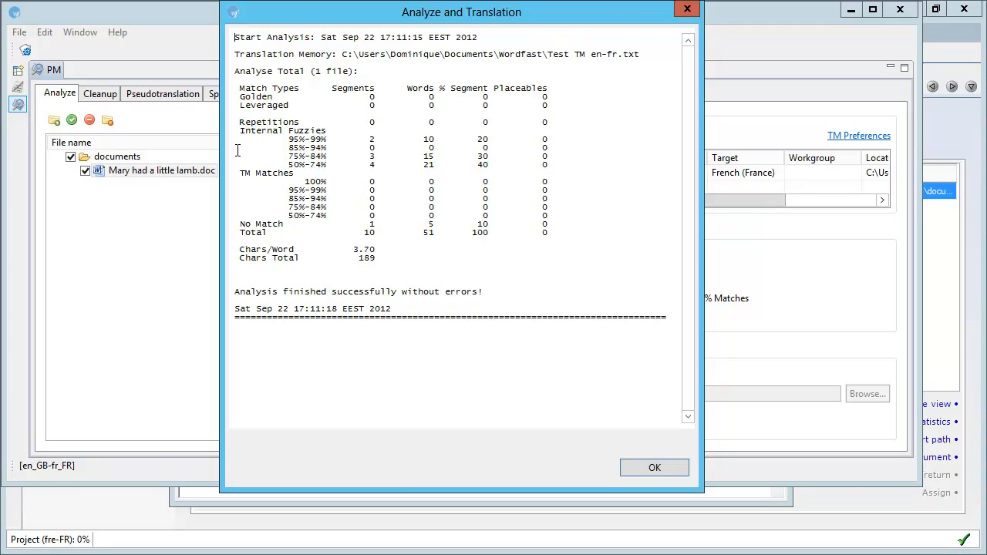
{"action": "mouse_move", "coordinate": [616, 431]}
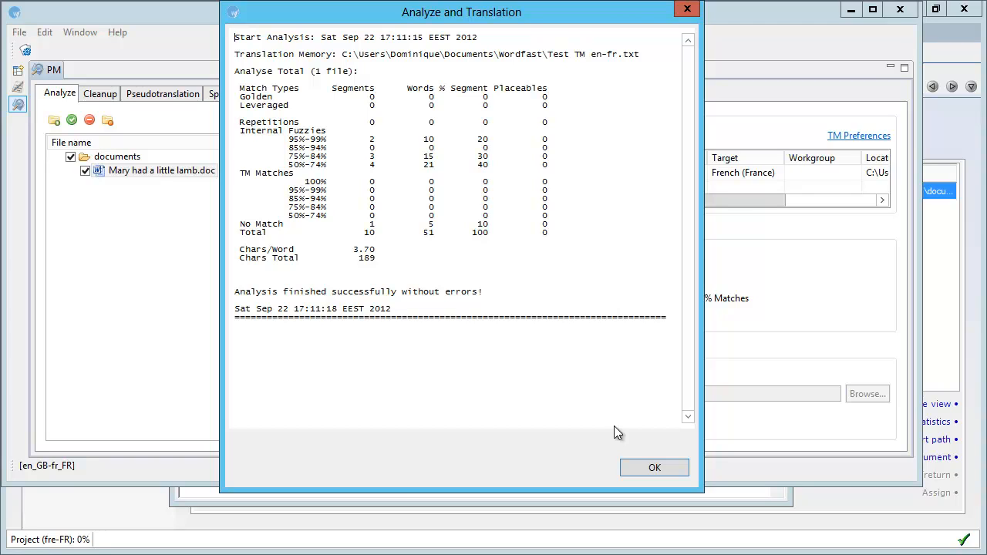
Run Batch Tasks > Analyze Files on the lamb document in Trados Studio with default settings
{"action": "left_click", "coordinate": [654, 467]}
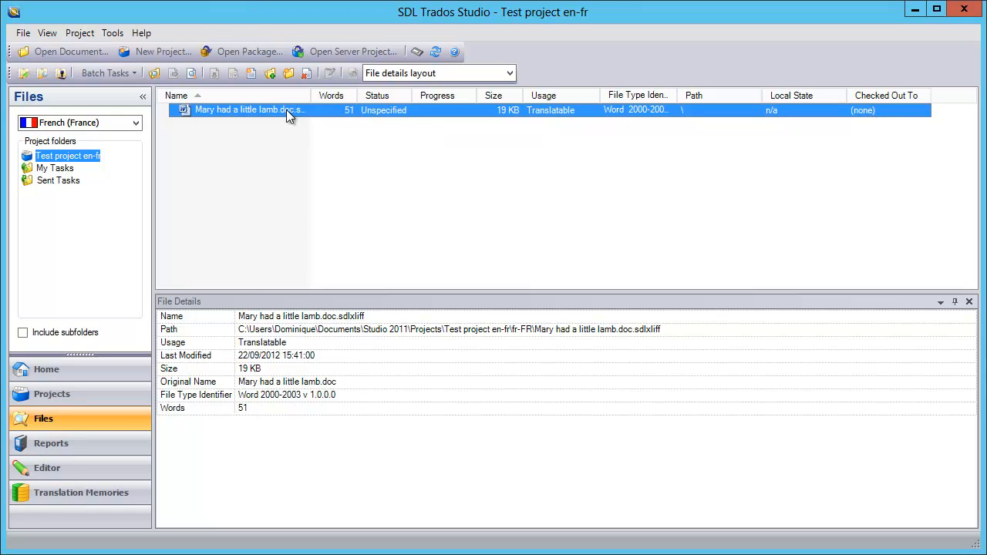
{"action": "right_click", "coordinate": [246, 110]}
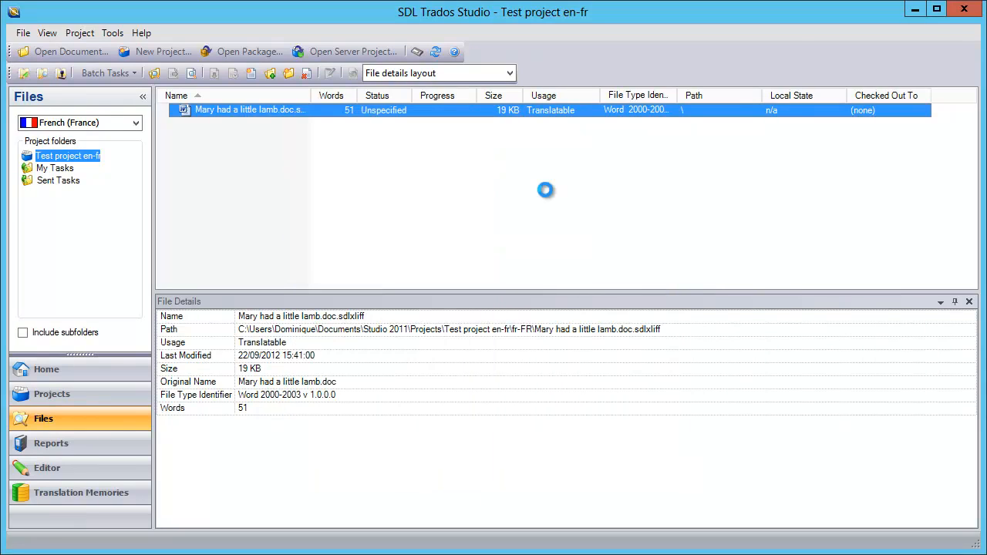
{"action": "left_click", "coordinate": [104, 73]}
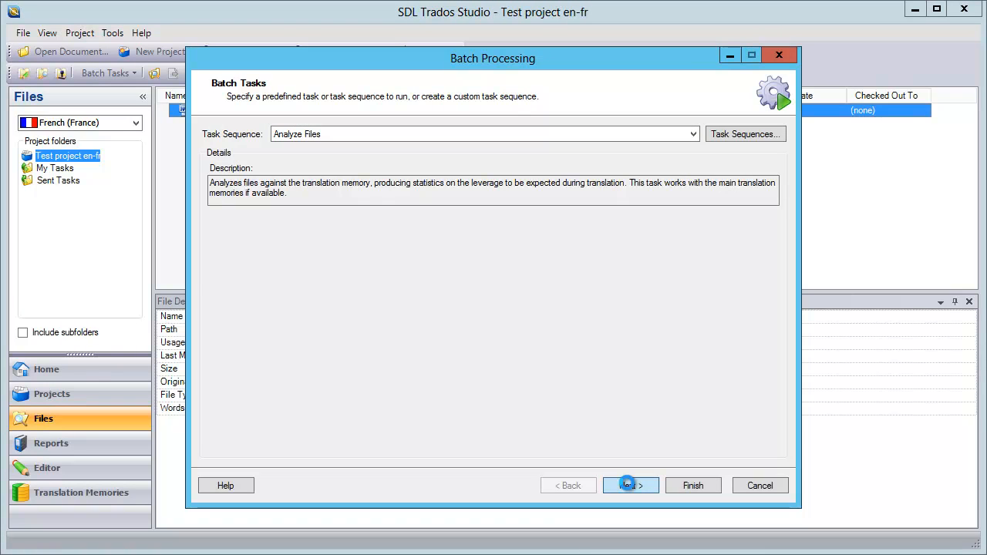
{"action": "left_click", "coordinate": [630, 485]}
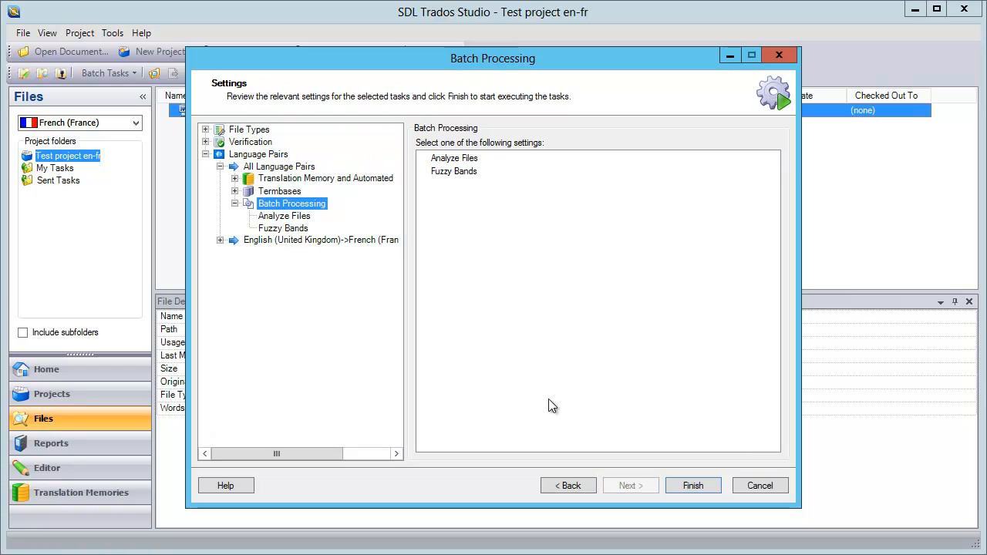
{"action": "mouse_move", "coordinate": [311, 222]}
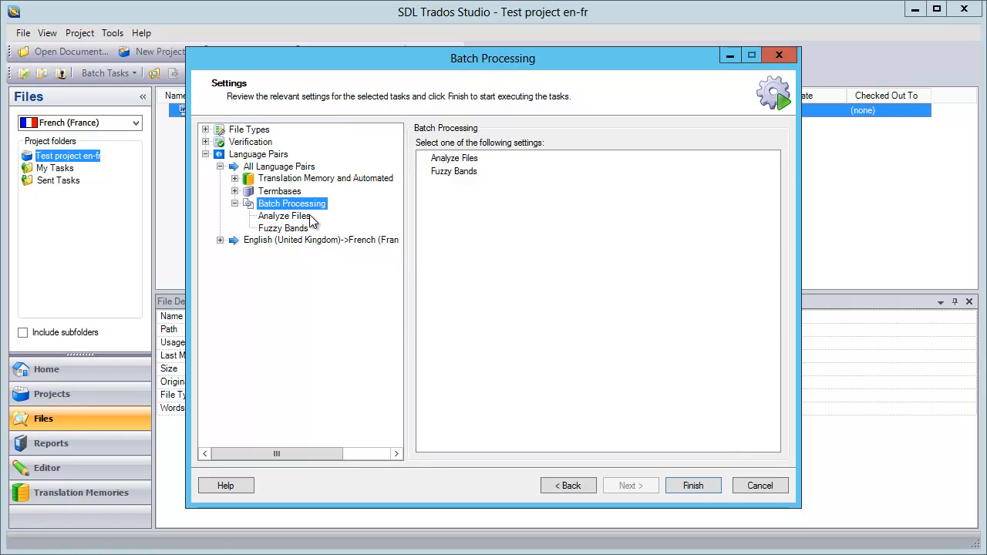
{"action": "left_click", "coordinate": [692, 484]}
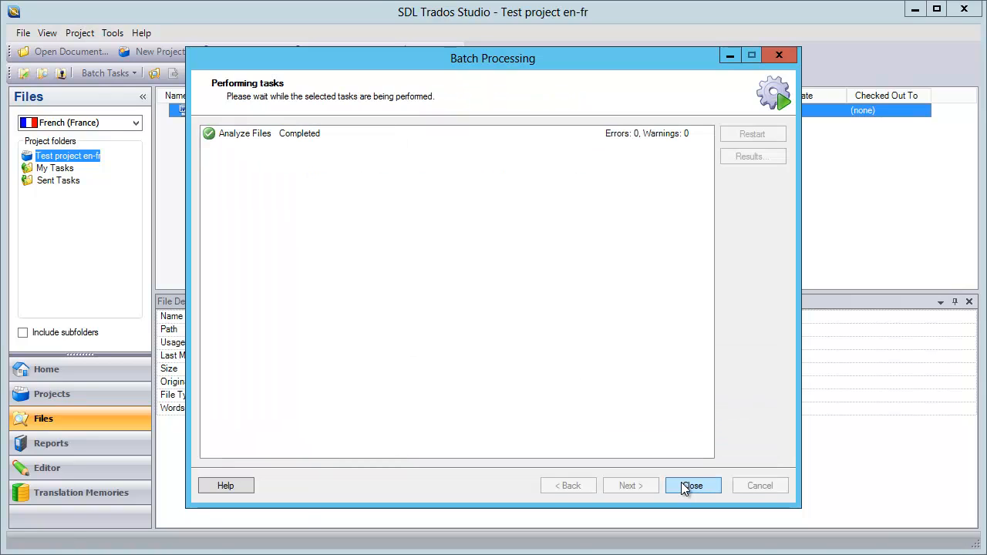
{"action": "mouse_move", "coordinate": [61, 460]}
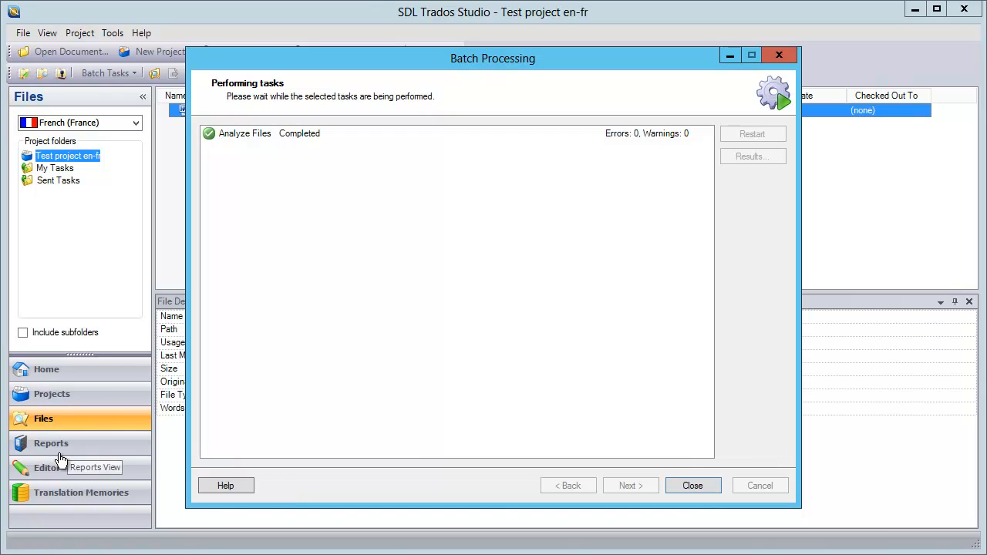
Open the analysis report showing all 10 segments and 51 words as New
{"action": "left_click", "coordinate": [691, 485]}
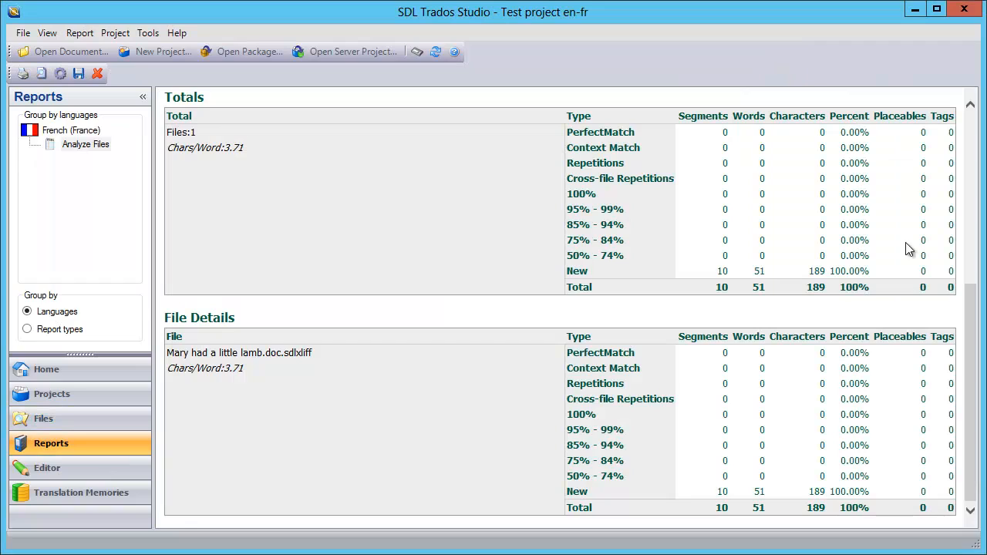
{"action": "mouse_move", "coordinate": [833, 370]}
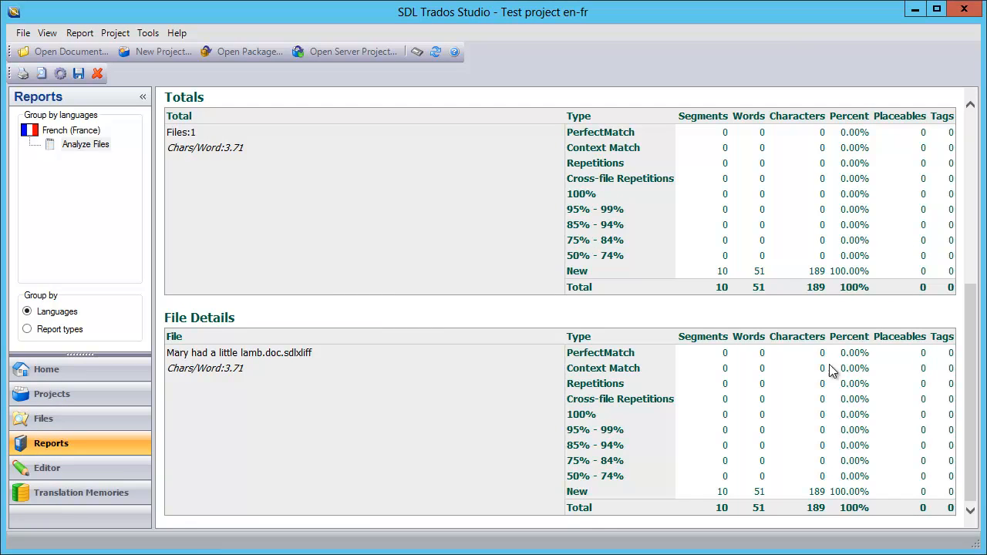
{"action": "mouse_move", "coordinate": [781, 352]}
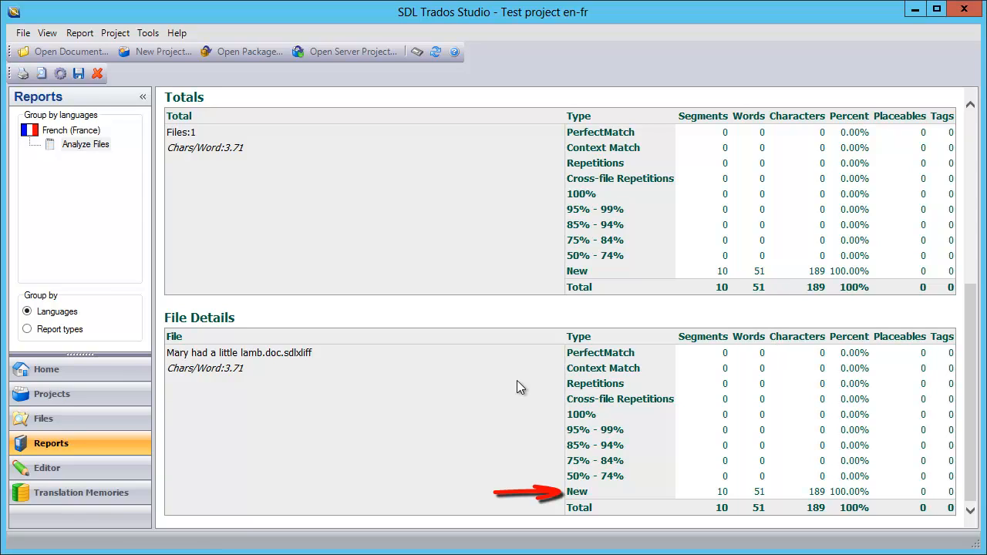
{"action": "mouse_move", "coordinate": [44, 419]}
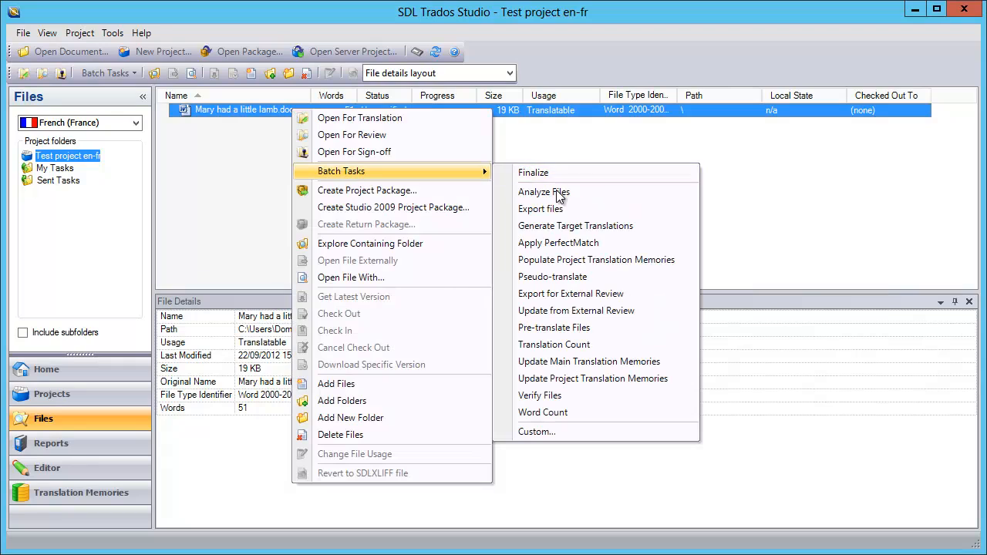
Run Analyze Files again with 'Report internal fuzzy match leverage' enabled
{"action": "left_click", "coordinate": [543, 191]}
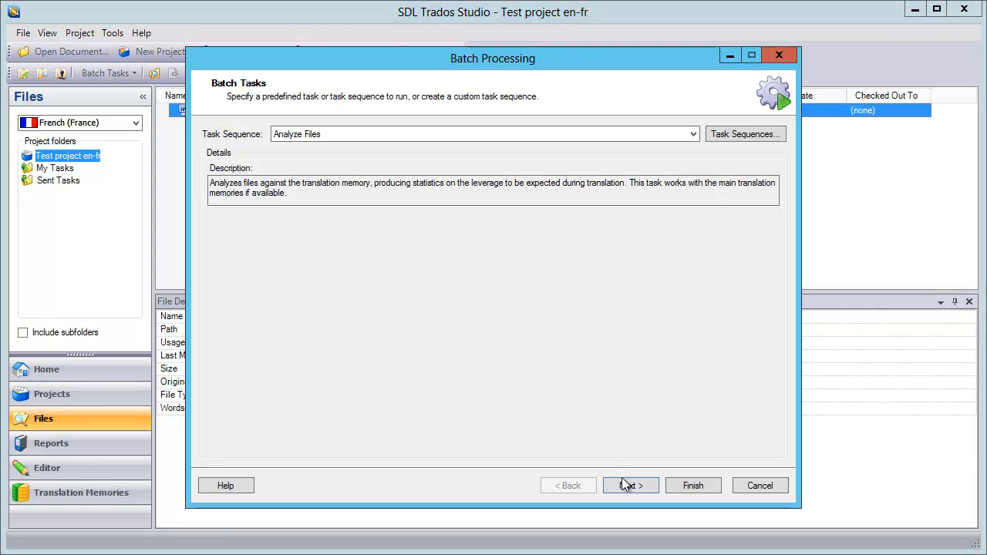
{"action": "left_click", "coordinate": [630, 485]}
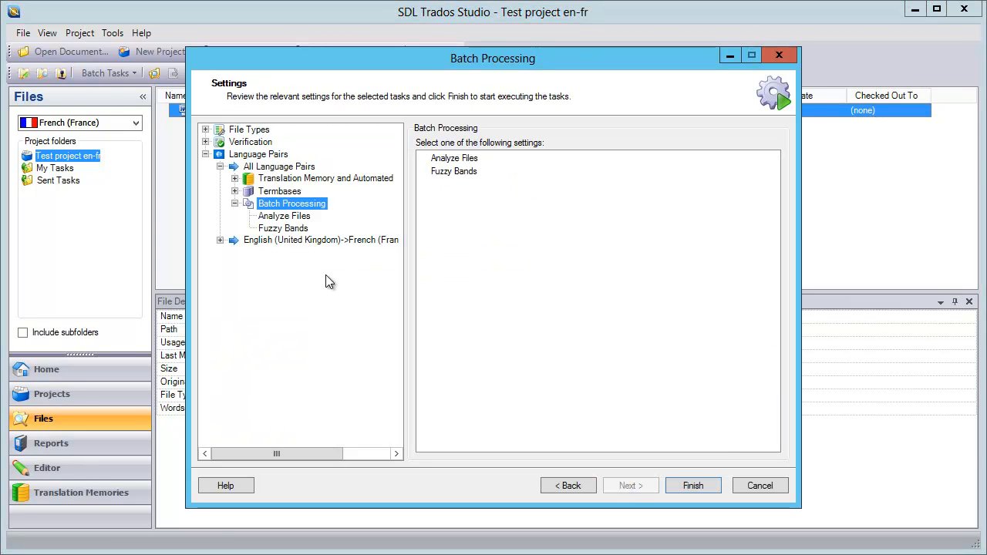
{"action": "left_click", "coordinate": [283, 216]}
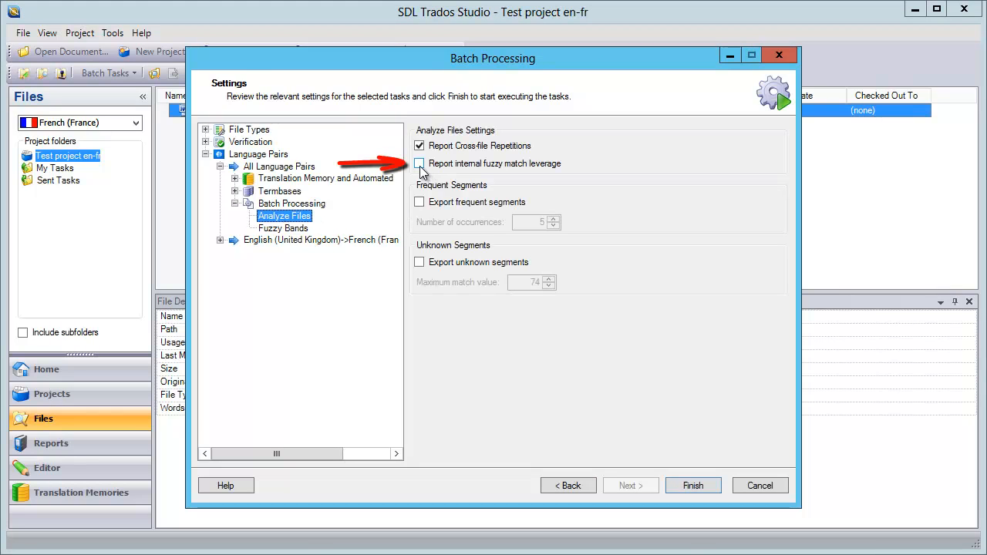
{"action": "left_click", "coordinate": [419, 163]}
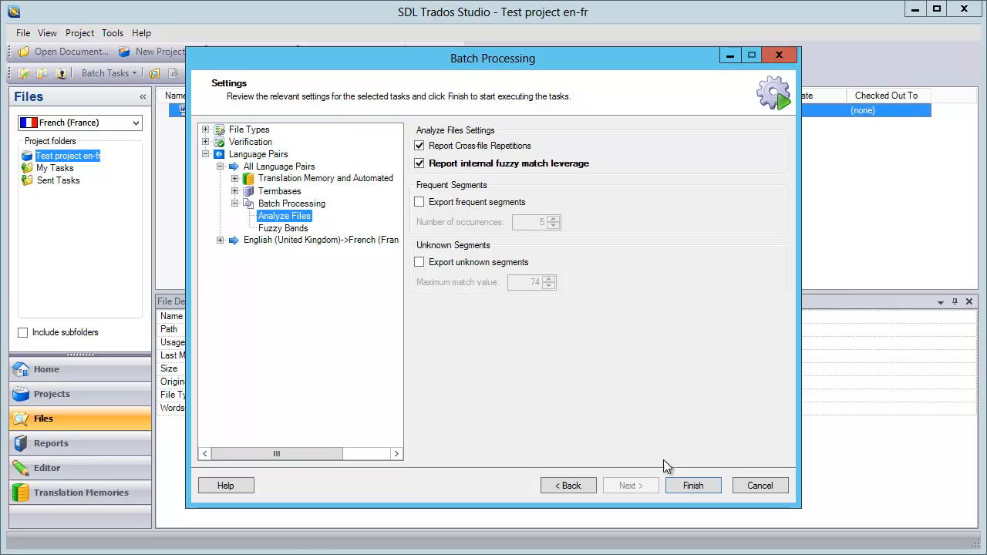
{"action": "left_click", "coordinate": [692, 484]}
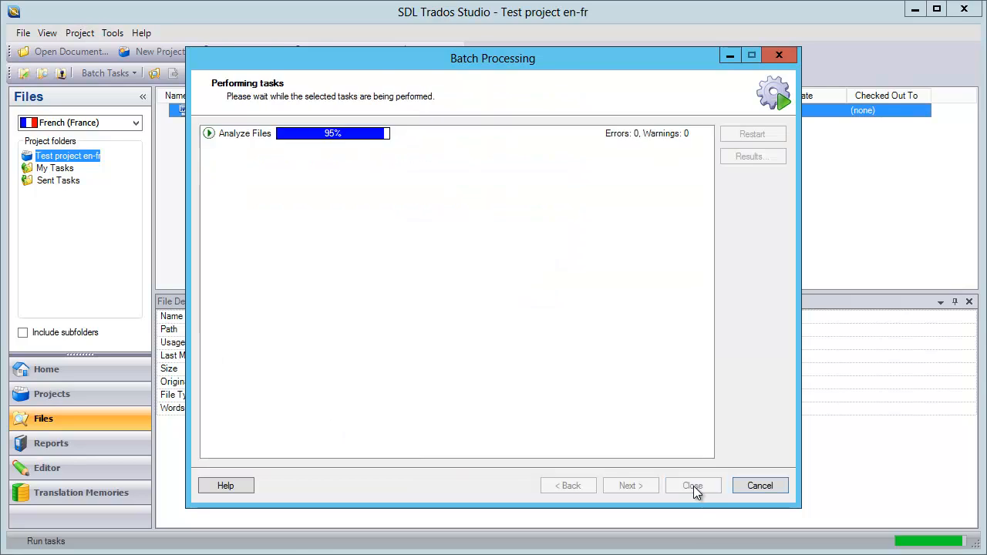
{"action": "left_click", "coordinate": [692, 485]}
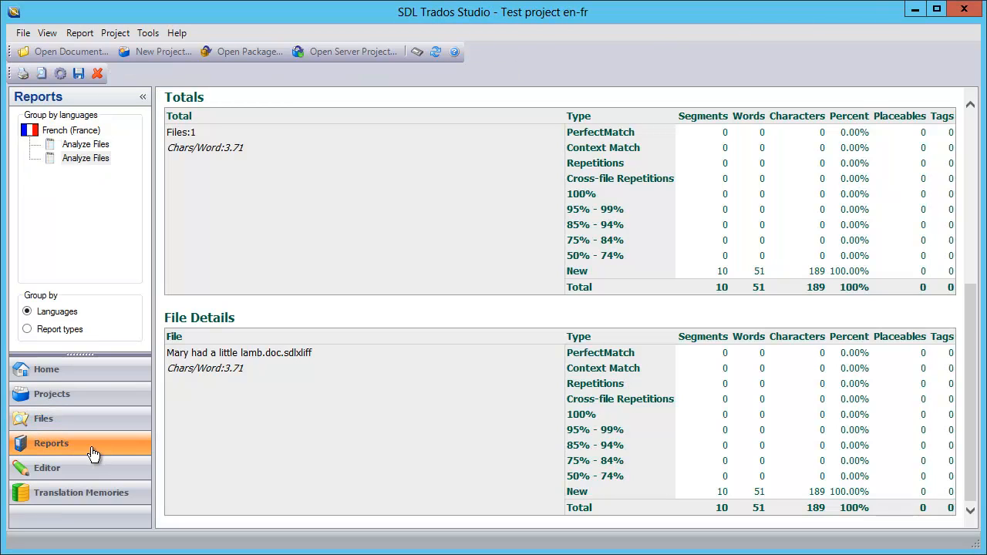
{"action": "mouse_move", "coordinate": [687, 390]}
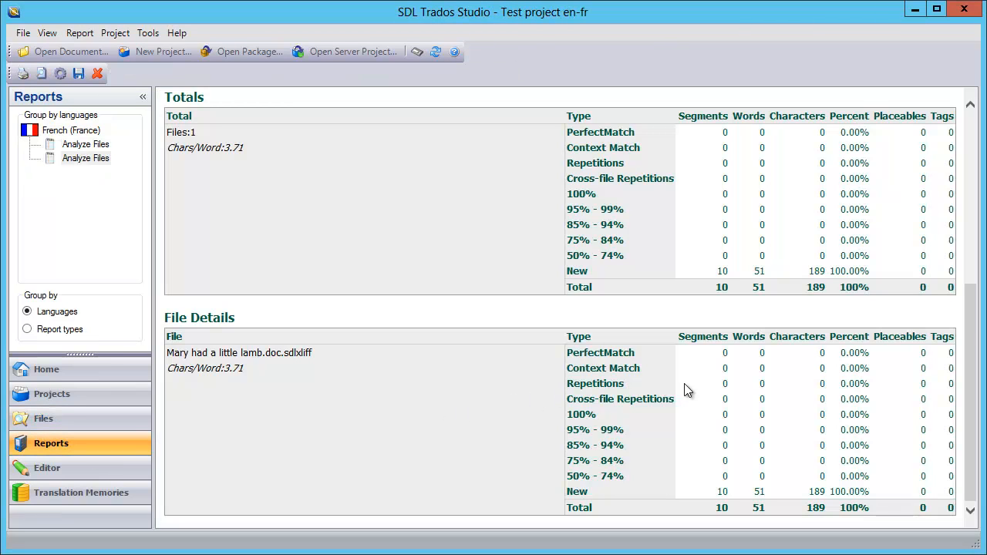
View the newest Analyze Files report's Internal rows: 2 at 95–99%, 6 at 85–94%, 1 at 50–74%
{"action": "left_click", "coordinate": [85, 144]}
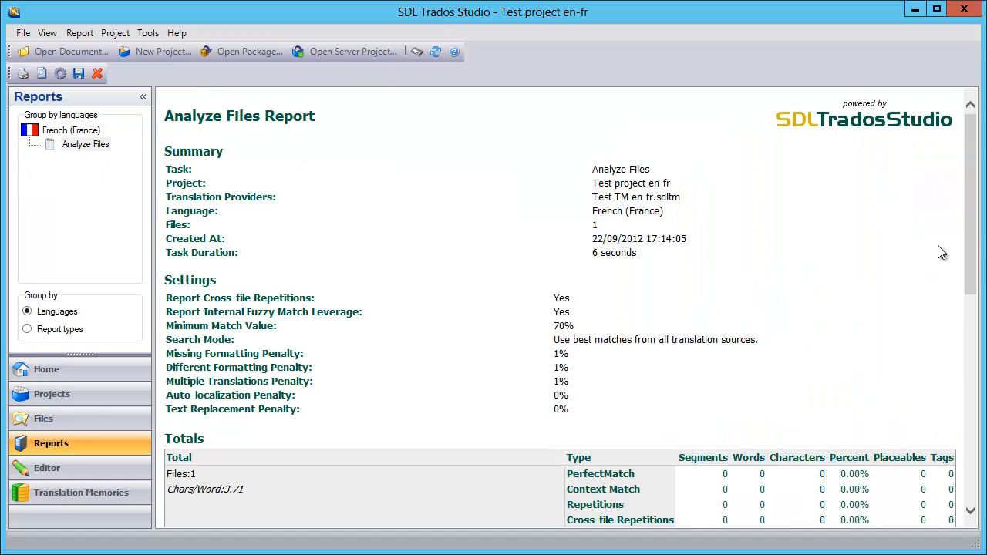
{"action": "scroll", "scroll_direction": "down", "scroll_amount": 3}
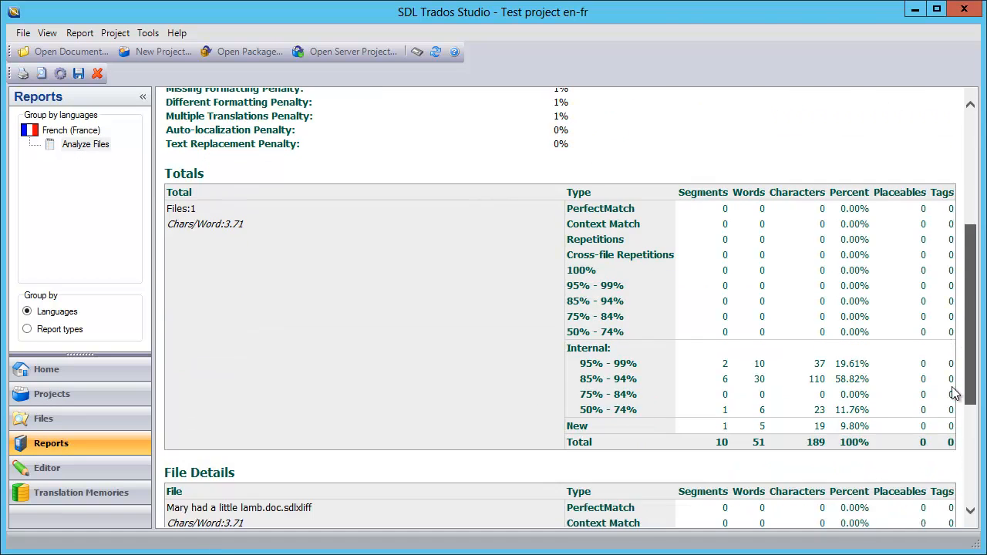
{"action": "scroll", "scroll_direction": "down", "scroll_amount": 3}
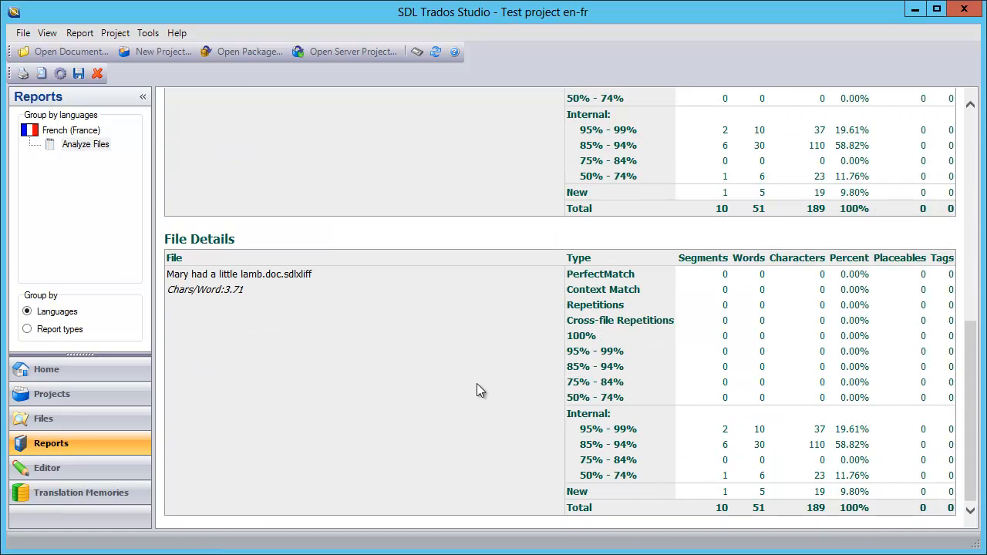